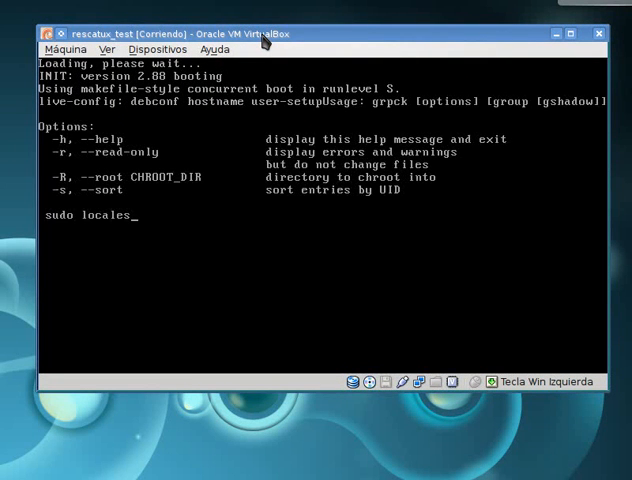
Wait while the rescatux_test VM boots through its package console messages.
{"action": "type", "text": "tzdata gdm3 xinit keyboard-configuration sysvinit sysv-rc"}
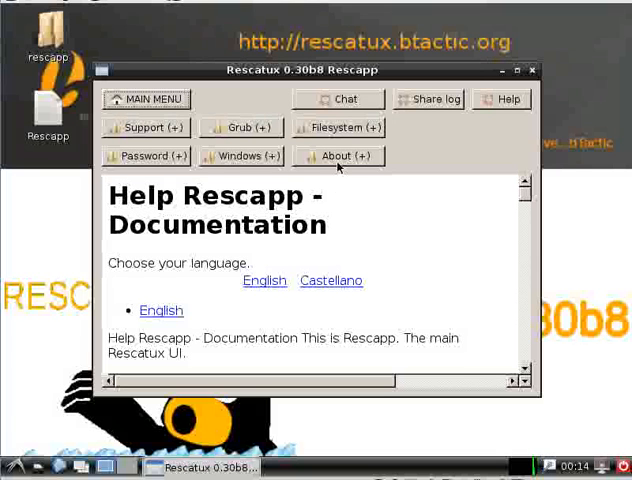
{"action": "mouse_move", "coordinate": [340, 132]}
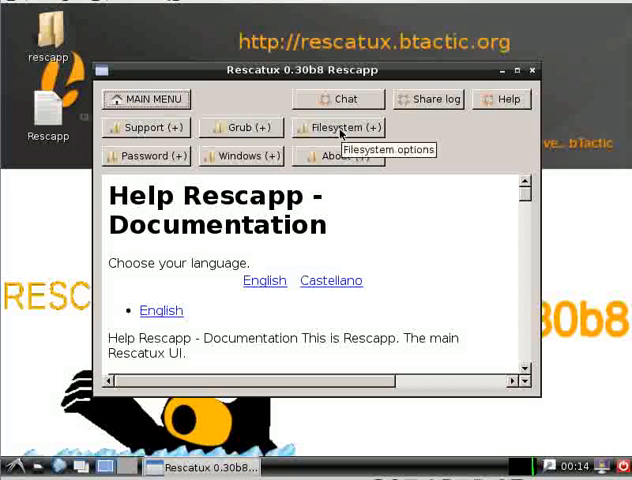
Expand the Filesystem section in Rescapp's main menu.
{"action": "left_click", "coordinate": [340, 128]}
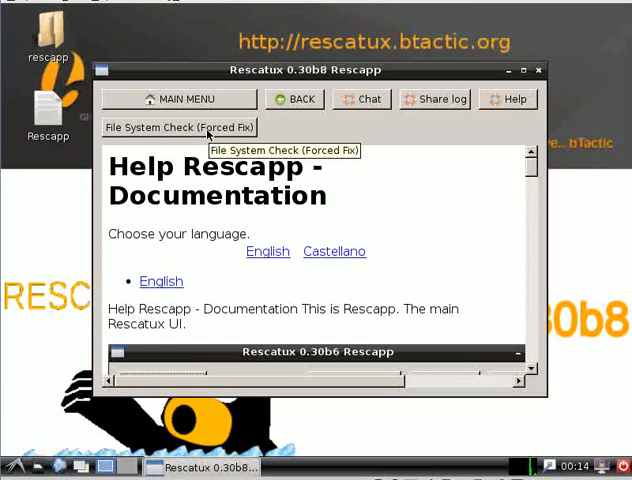
Read the File System Check (Forced Fix) page and run the forced check.
{"action": "left_click", "coordinate": [180, 127]}
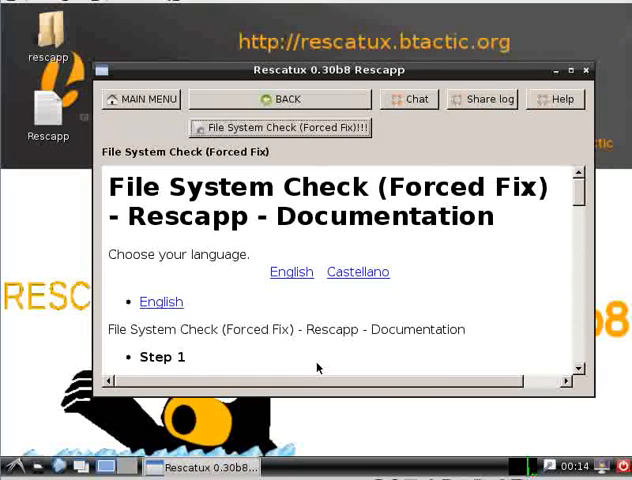
{"action": "mouse_move", "coordinate": [284, 318]}
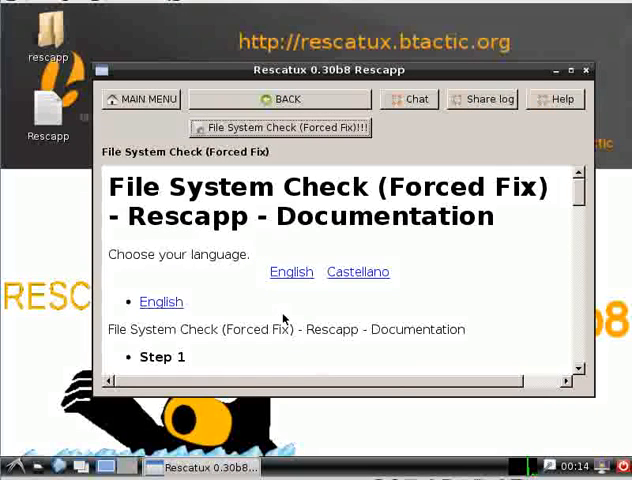
{"action": "scroll", "scroll_direction": "down", "scroll_amount": 3}
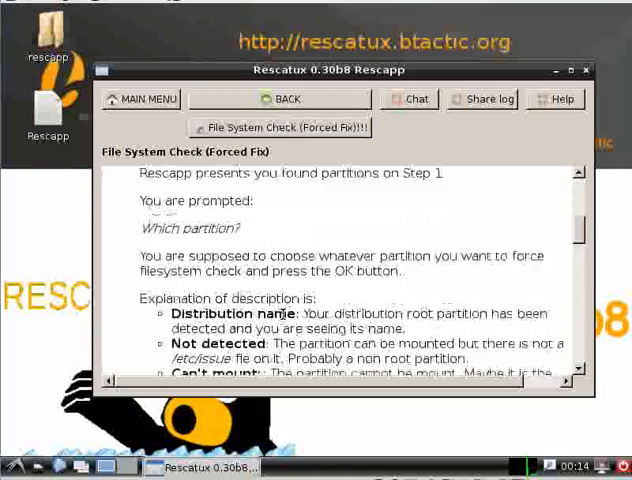
{"action": "left_click", "coordinate": [281, 127]}
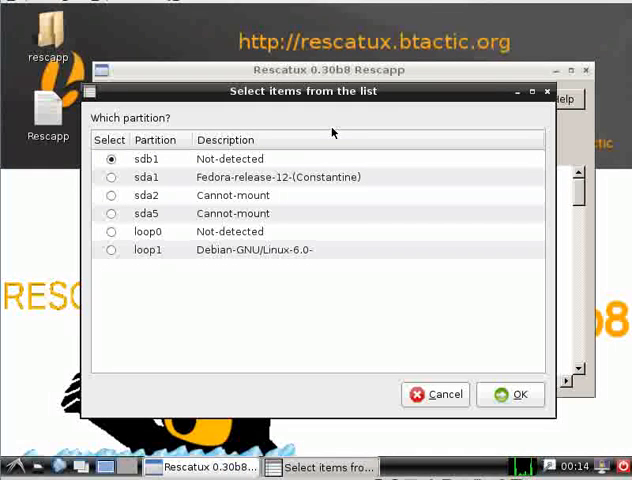
{"action": "mouse_move", "coordinate": [135, 184]}
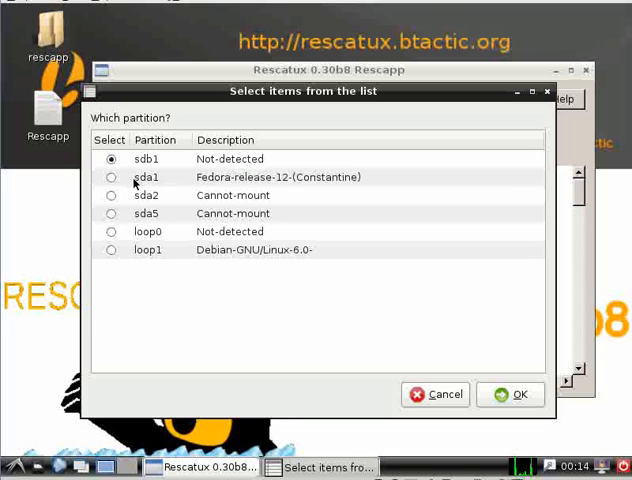
Select Fedora partition sda1 and confirm to begin the forced check.
{"action": "left_click", "coordinate": [111, 177]}
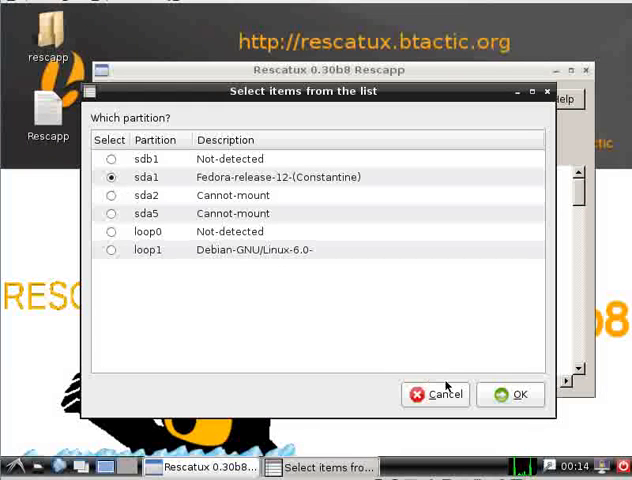
{"action": "left_click", "coordinate": [510, 394]}
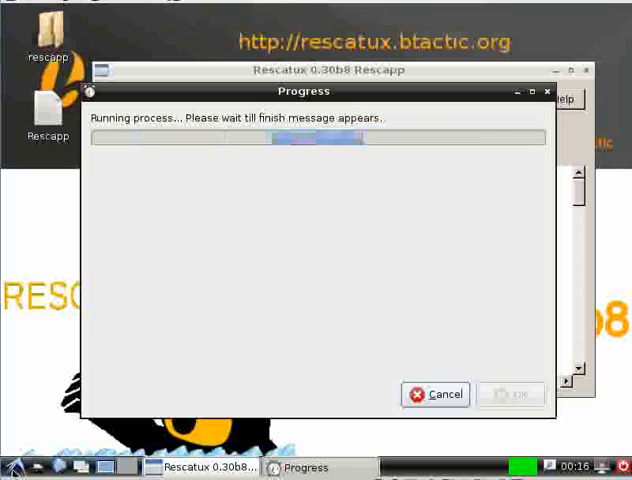
{"action": "left_click", "coordinate": [9, 468]}
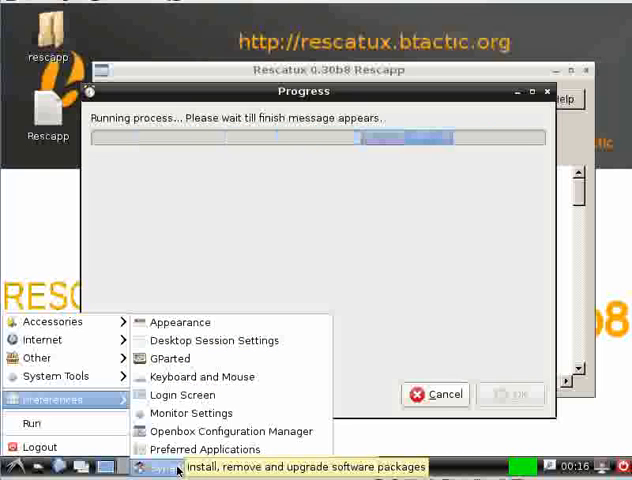
{"action": "mouse_move", "coordinate": [190, 412]}
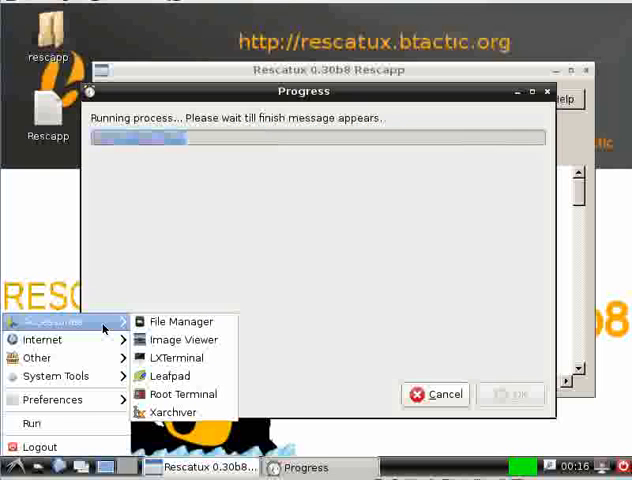
{"action": "mouse_move", "coordinate": [40, 447]}
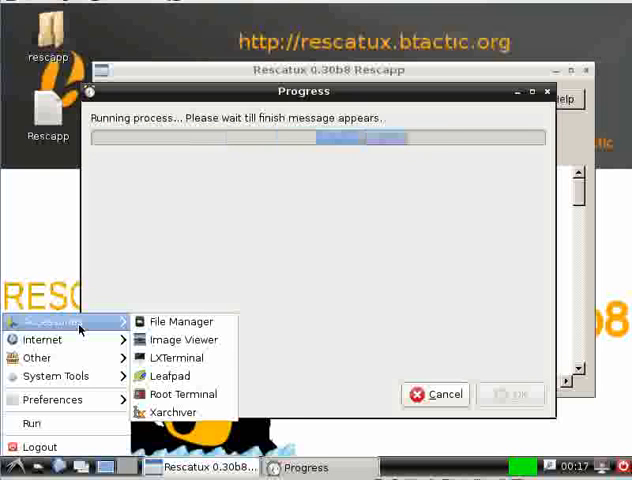
{"action": "mouse_move", "coordinate": [45, 357]}
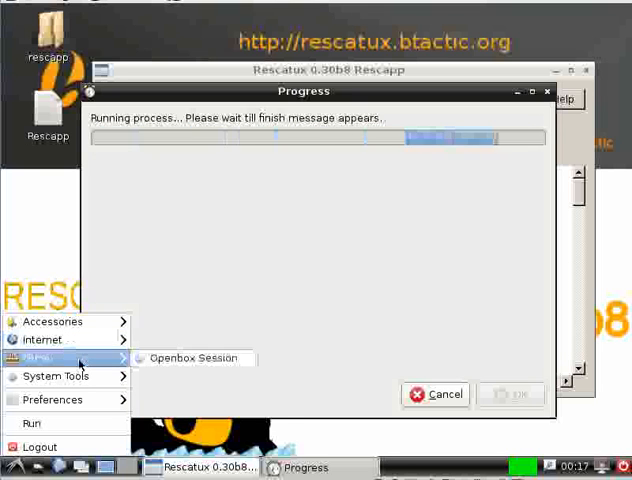
{"action": "mouse_move", "coordinate": [52, 377]}
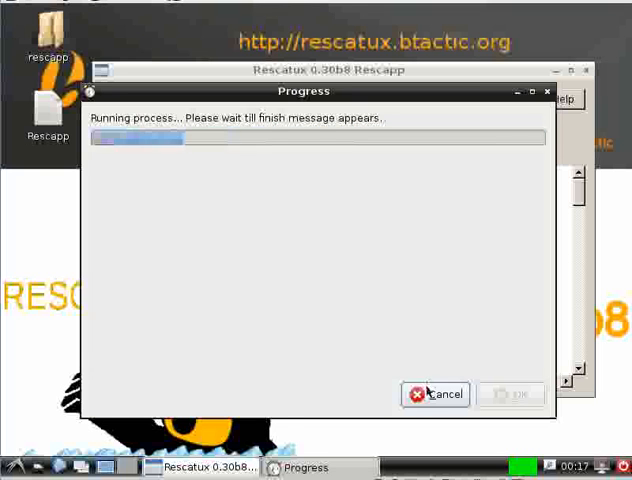
Cancel the forced check's progress dialog on sda1.
{"action": "left_click", "coordinate": [435, 393]}
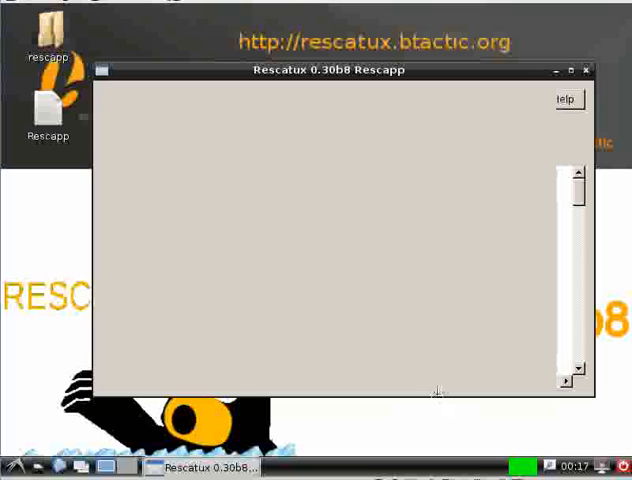
{"action": "mouse_move", "coordinate": [508, 110]}
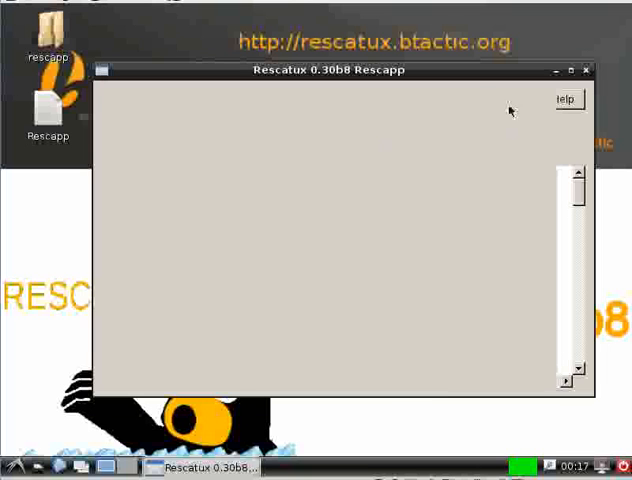
{"action": "mouse_move", "coordinate": [457, 81]}
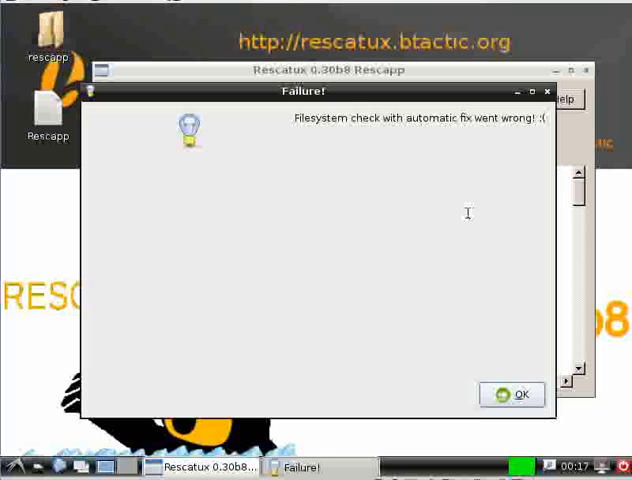
{"action": "mouse_move", "coordinate": [530, 430]}
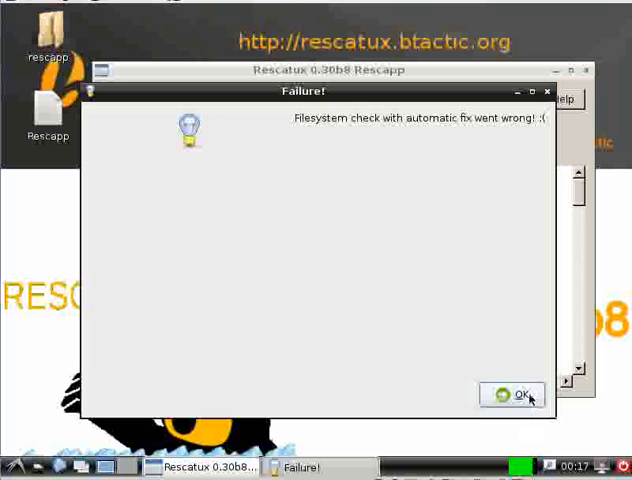
Dismiss the Failure! message about the automatic filesystem fix.
{"action": "left_click", "coordinate": [514, 395]}
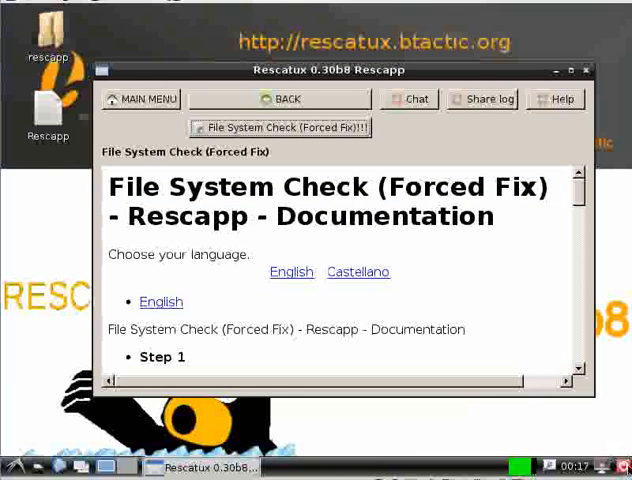
{"action": "mouse_move", "coordinate": [600, 460]}
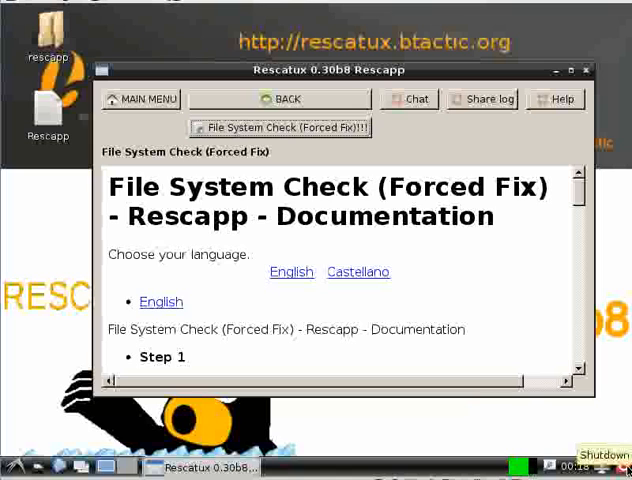